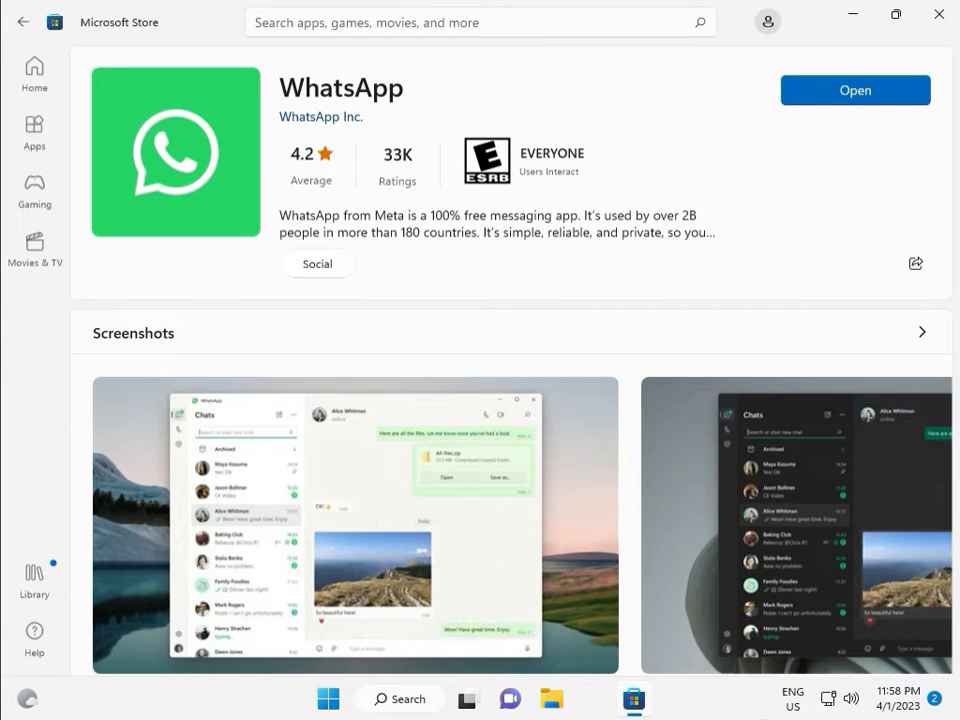
mouse_move(225, 105)
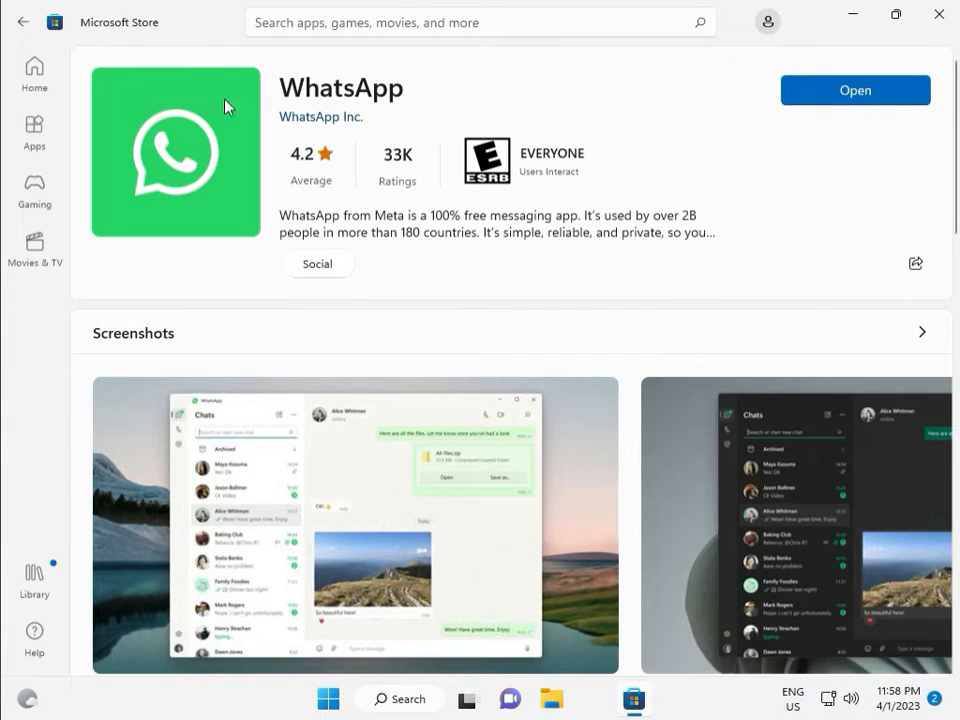
mouse_move(400, 95)
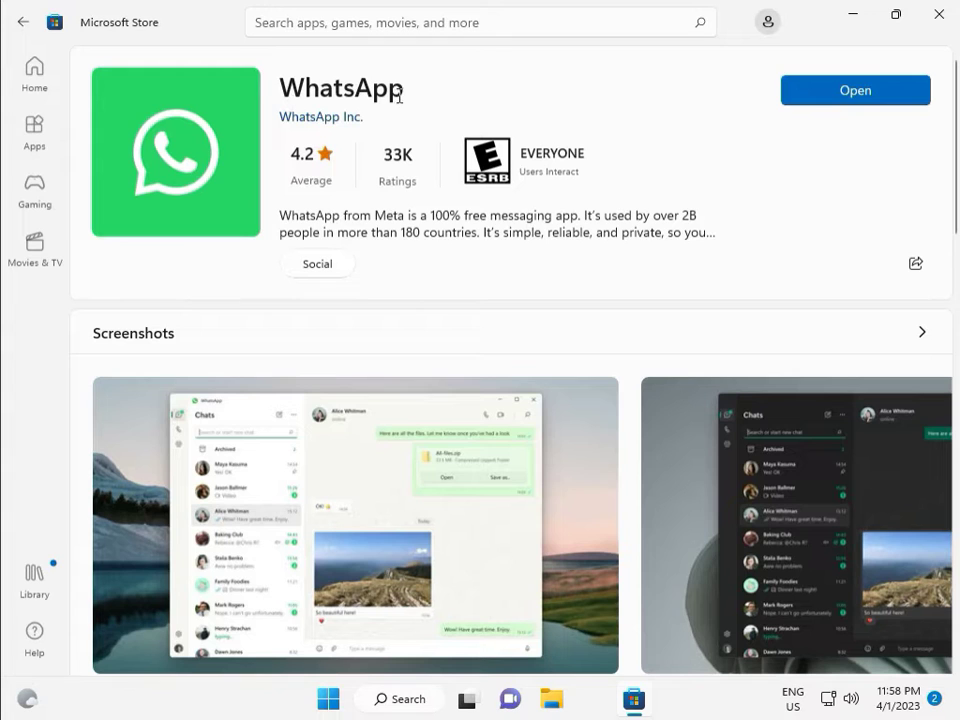
mouse_move(448, 107)
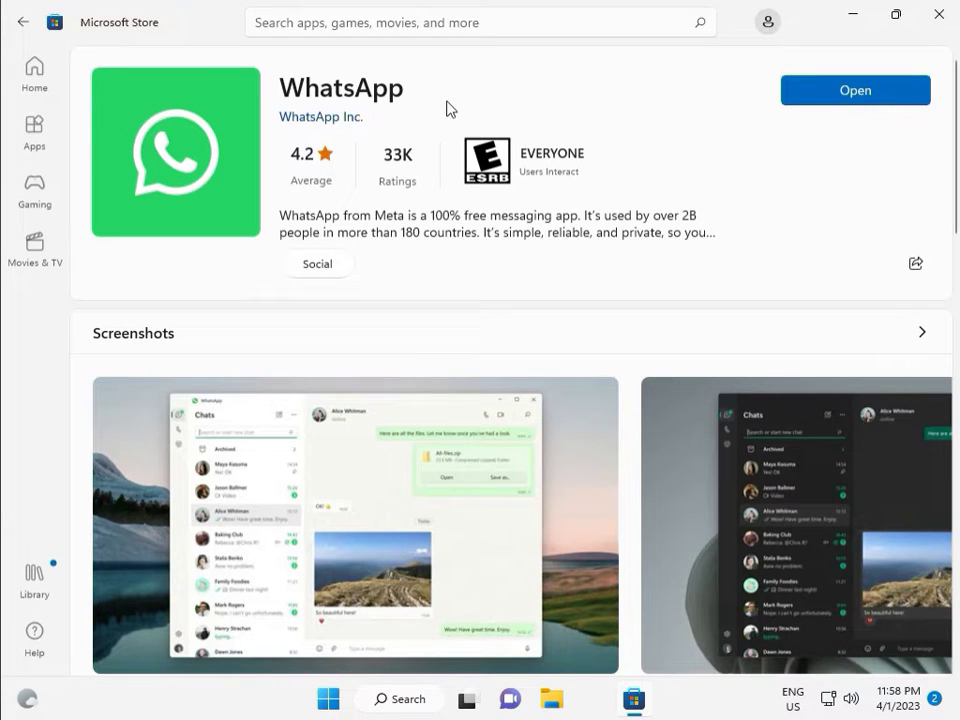
mouse_move(696, 338)
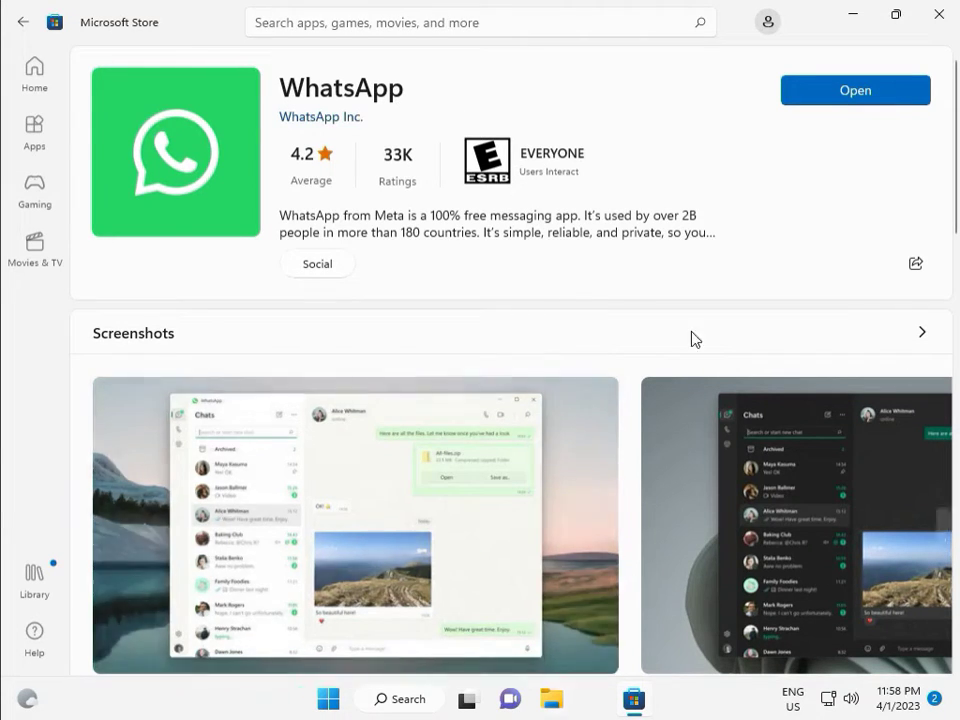
mouse_move(938, 16)
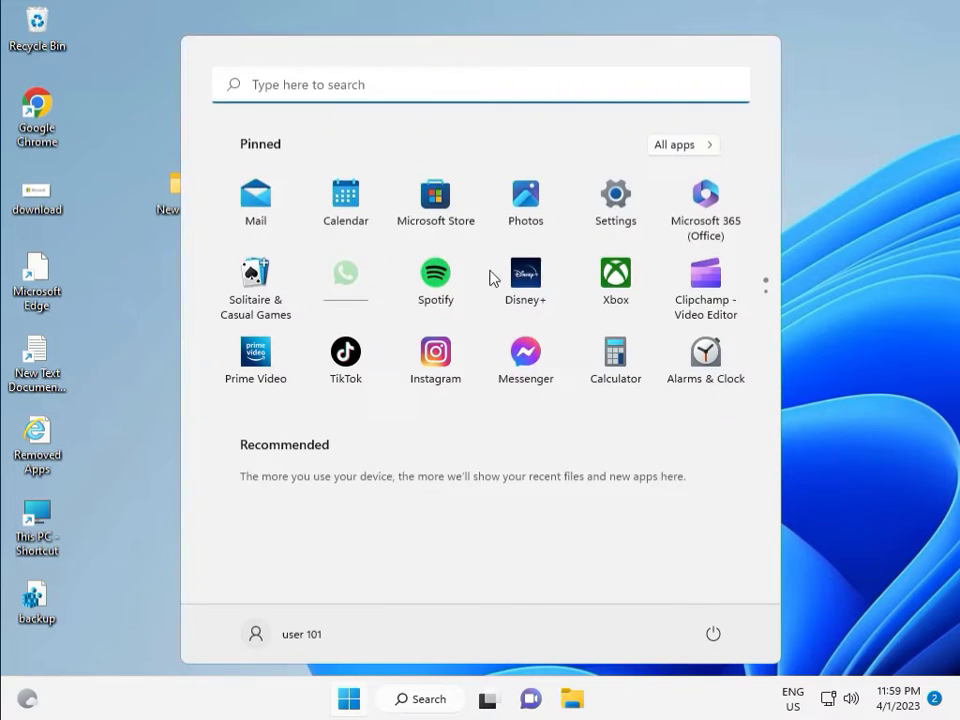
Open Settings' installed apps list, scroll to WhatsApp and open its options menu
click(615, 194)
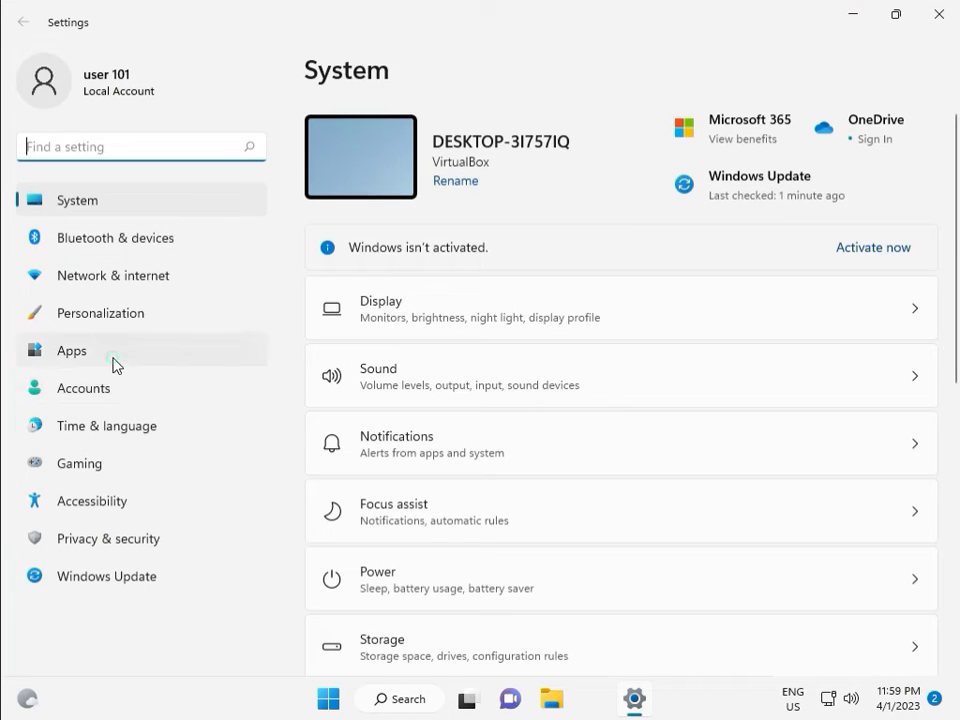
click(71, 350)
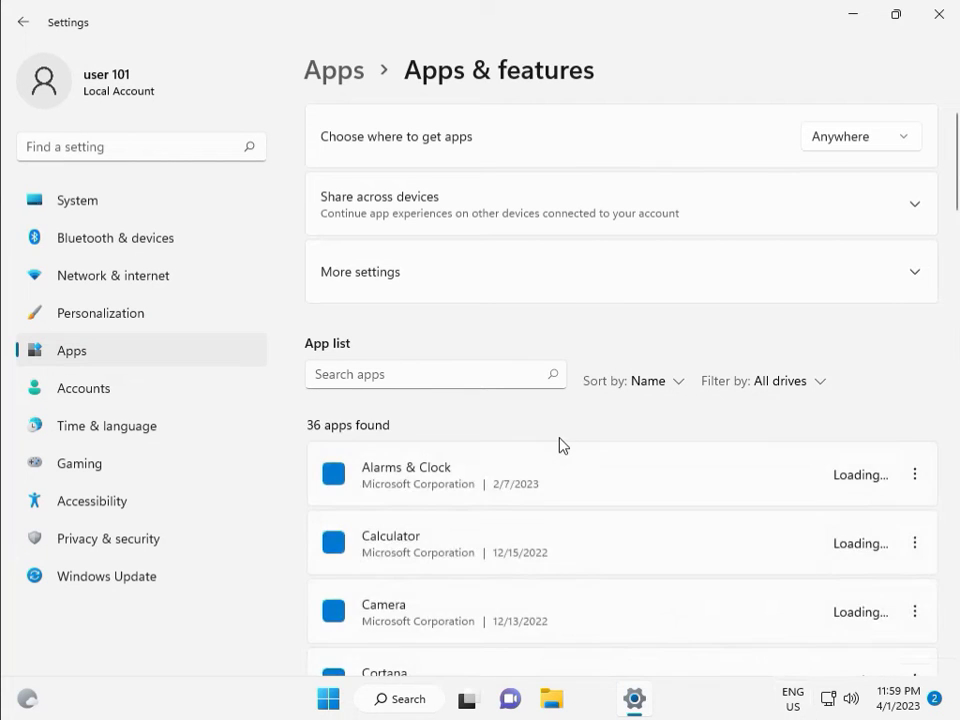
scroll(down, 3)
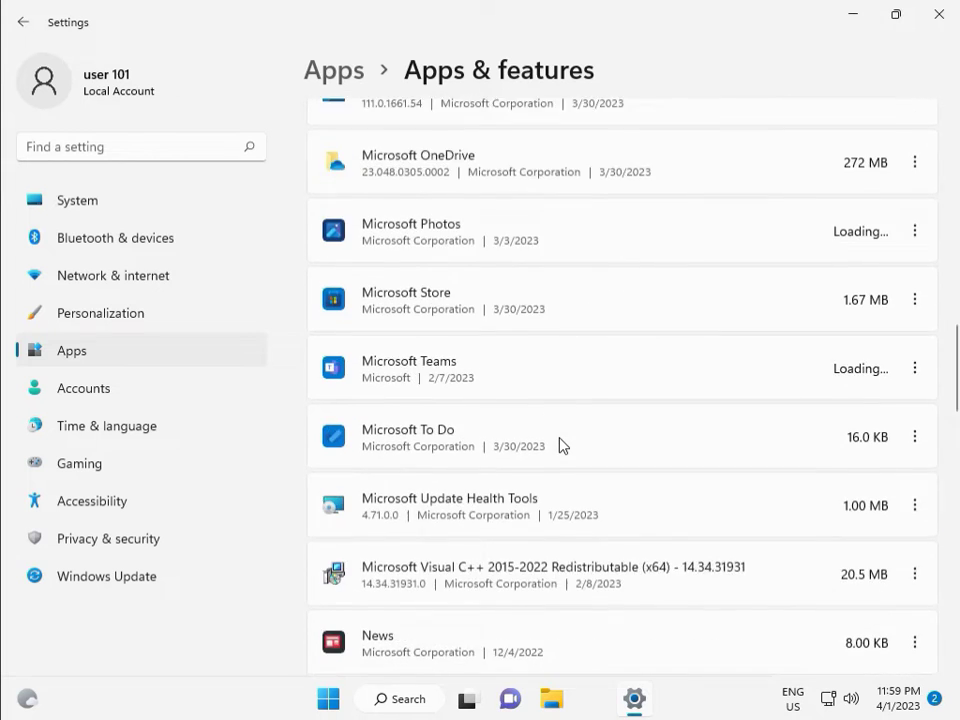
scroll(down, 3)
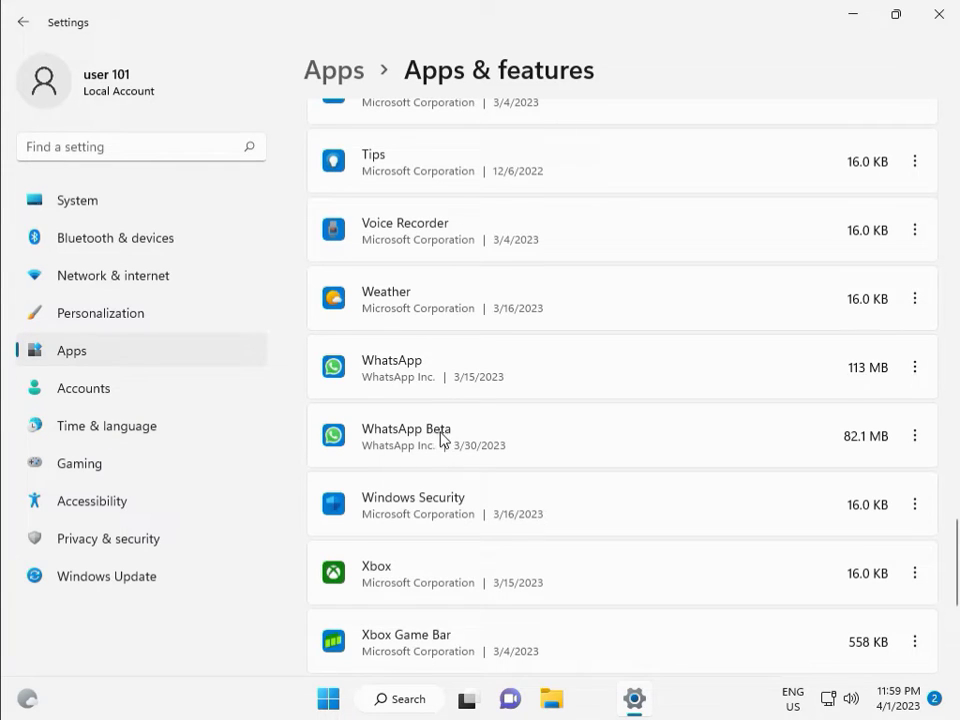
mouse_move(914, 367)
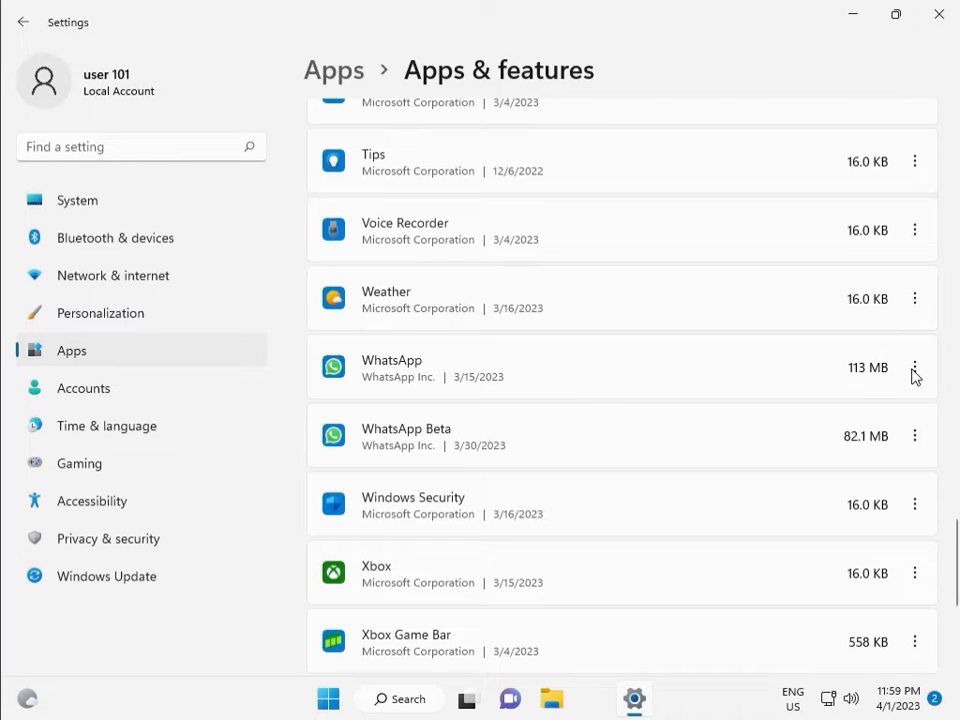
click(914, 367)
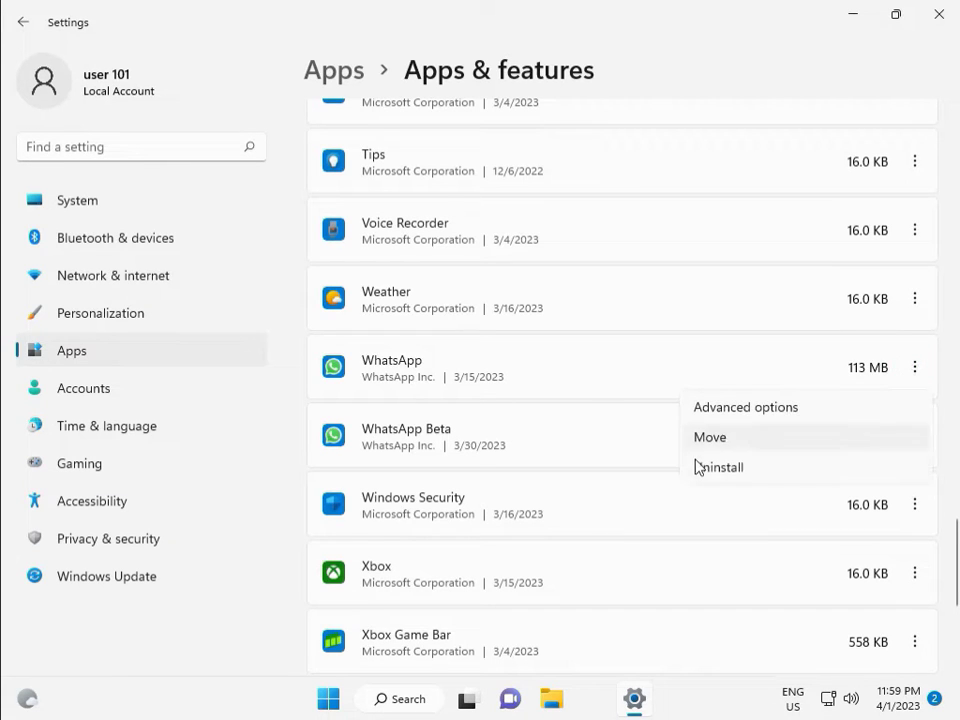
mouse_move(735, 413)
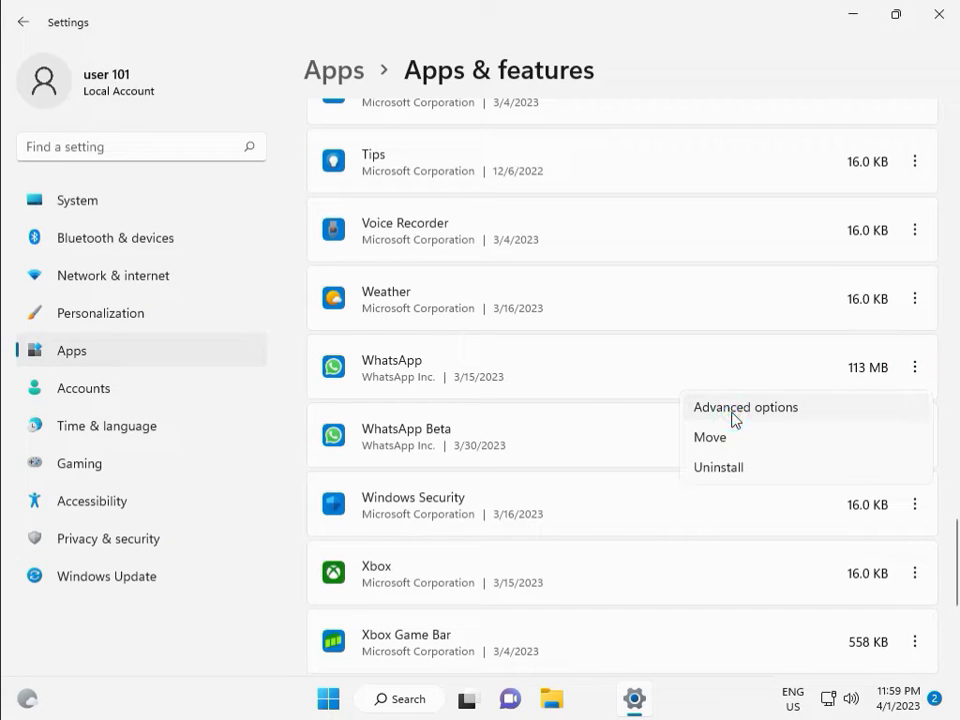
Repair WhatsApp from its Advanced options, then reset it, deleting its data
click(745, 407)
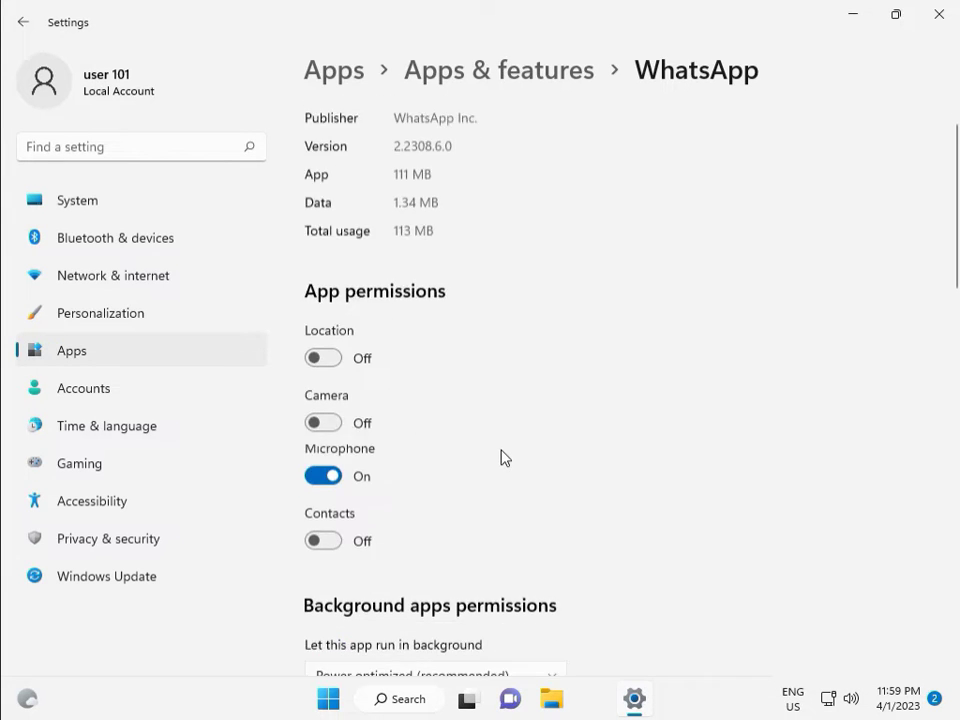
scroll(down, 3)
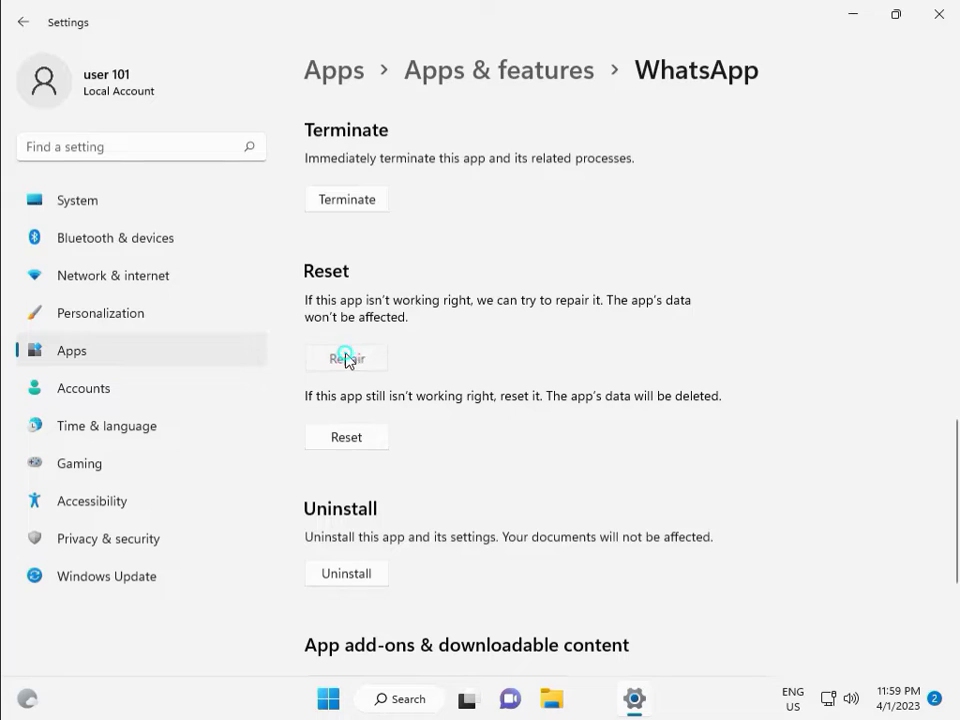
click(346, 358)
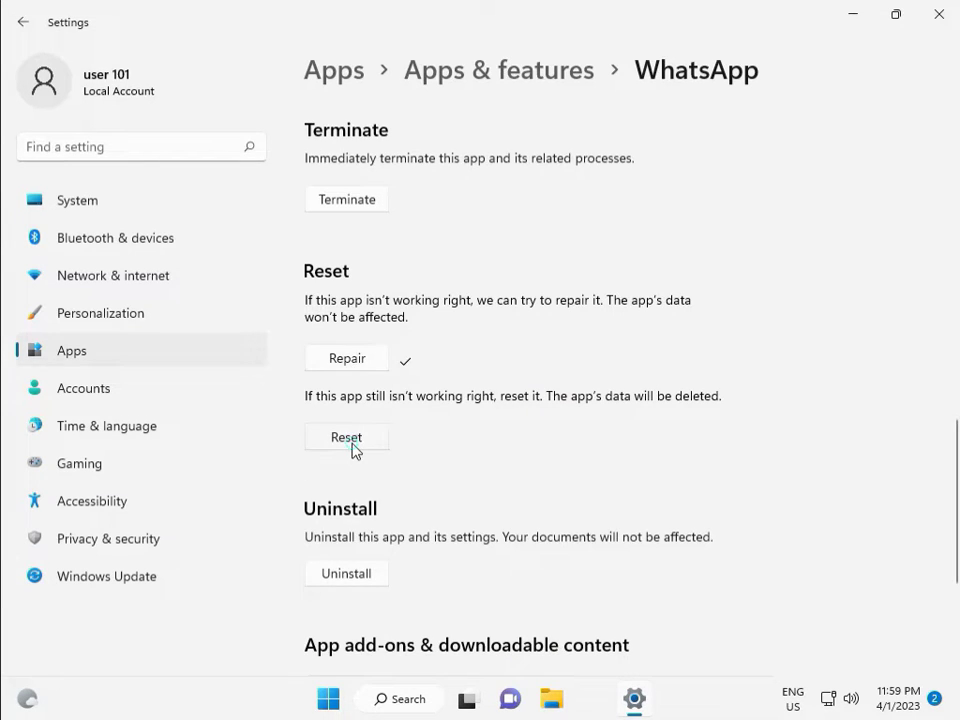
click(346, 437)
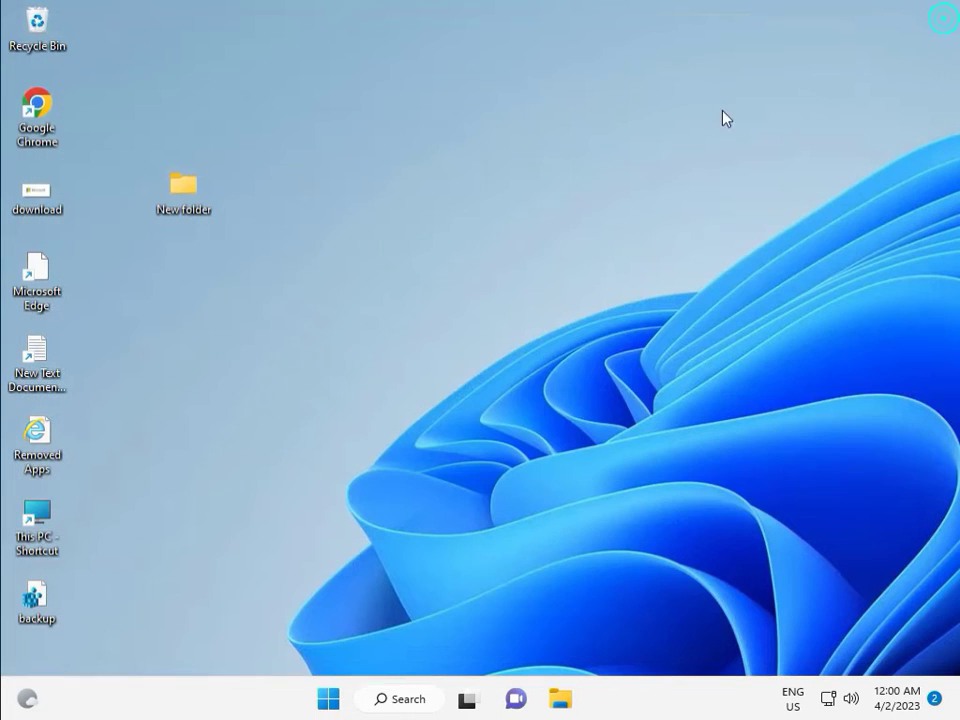
click(327, 698)
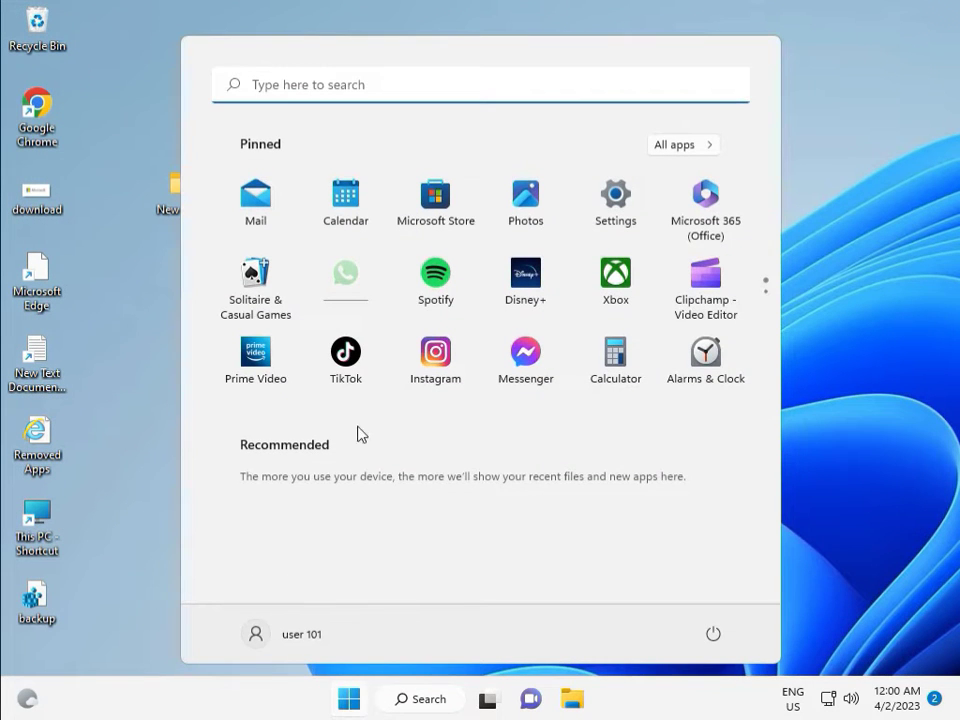
mouse_move(352, 268)
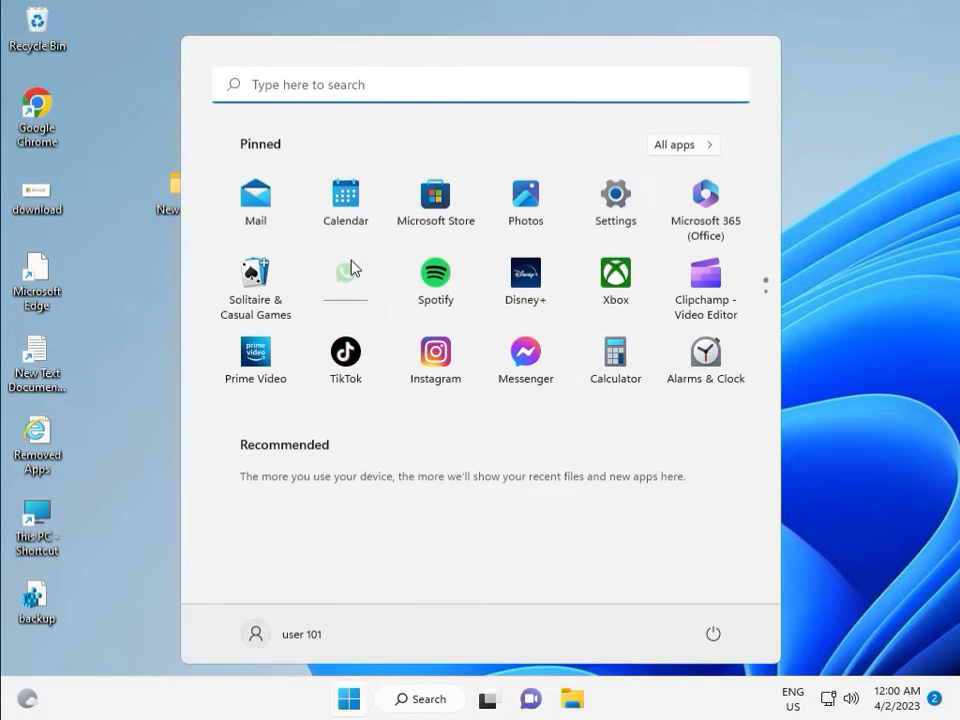
click(435, 193)
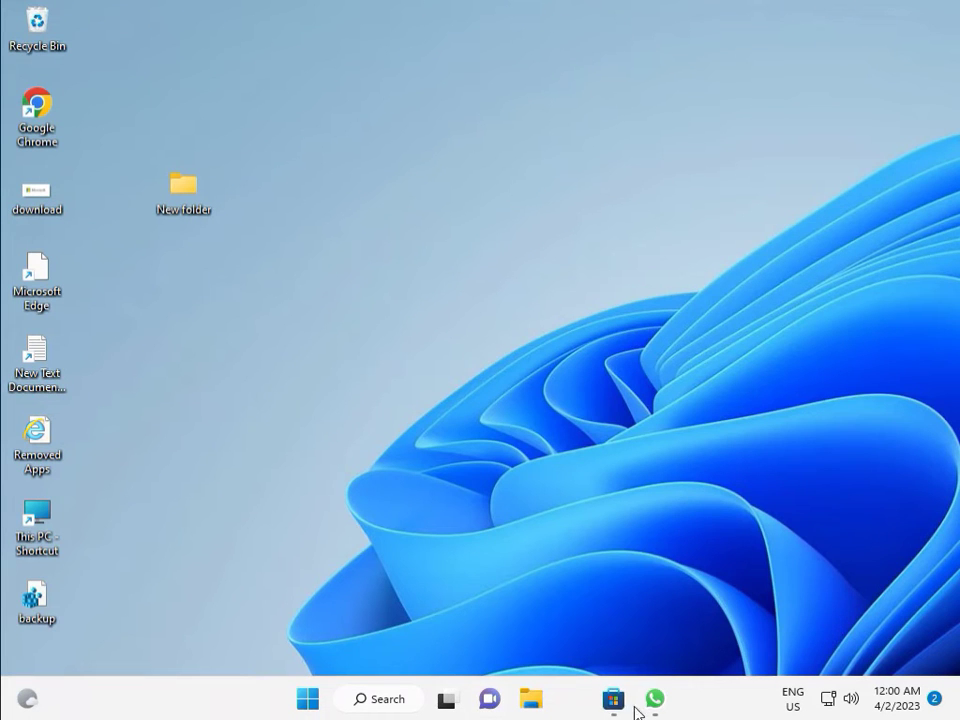
click(654, 698)
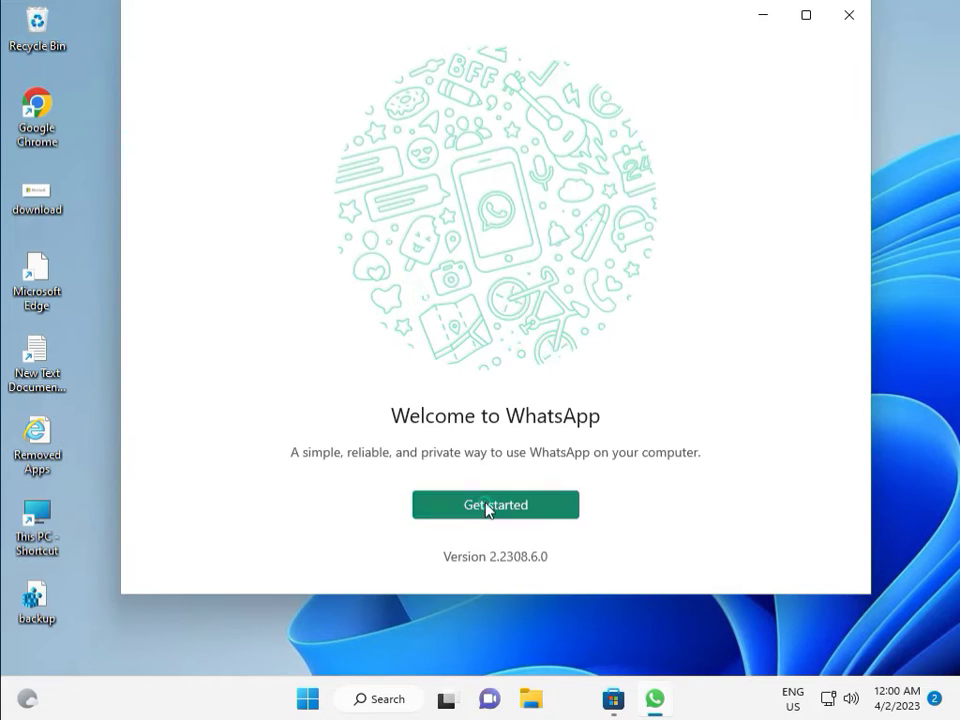
click(495, 504)
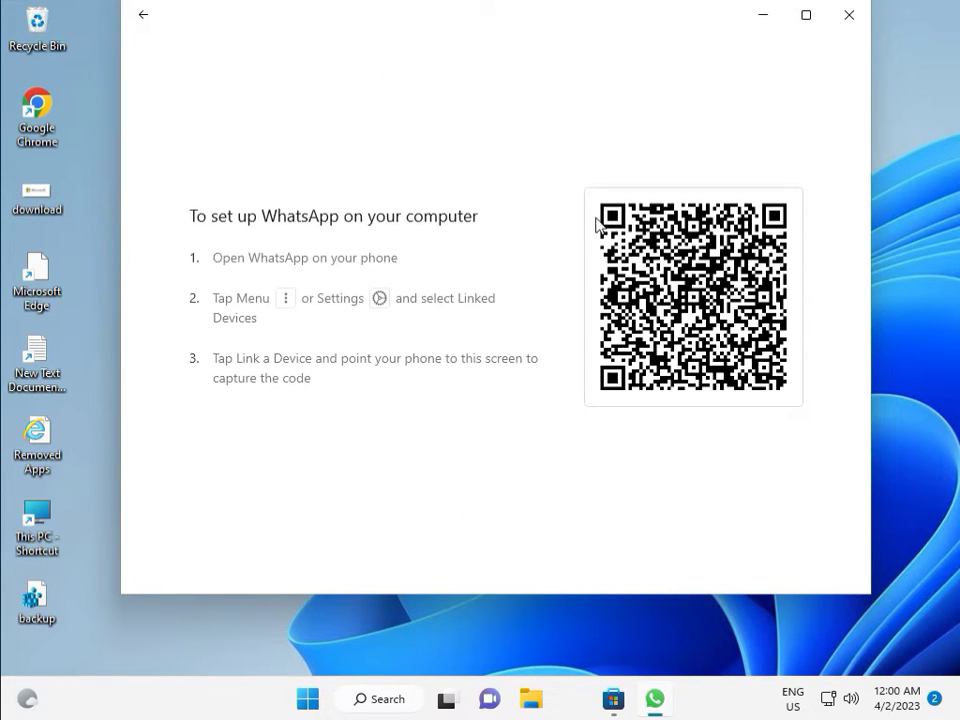
mouse_move(578, 191)
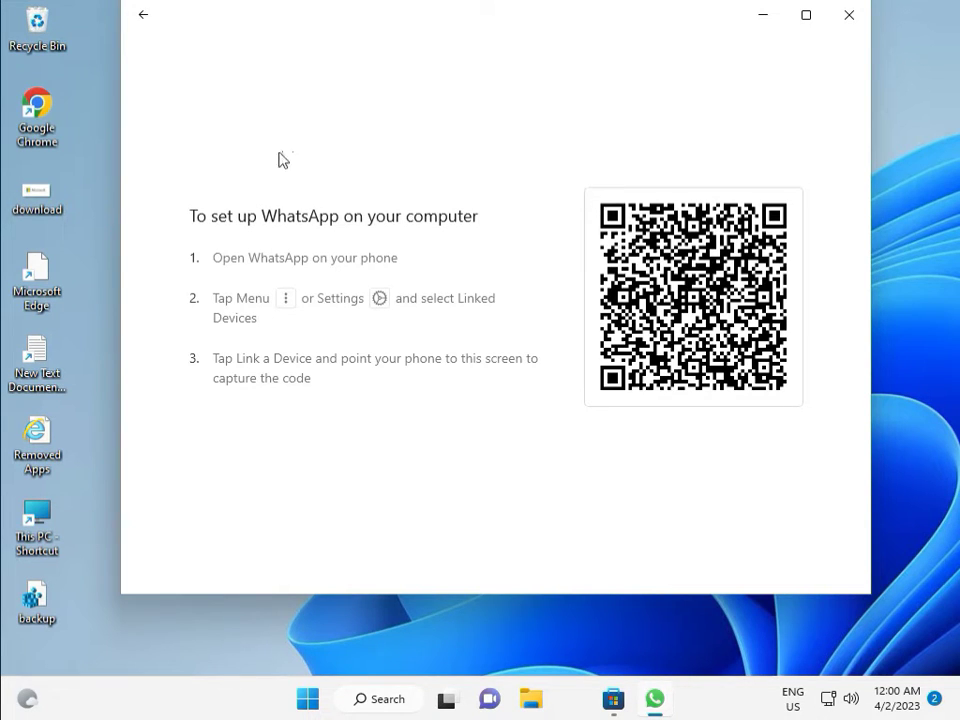
mouse_move(281, 242)
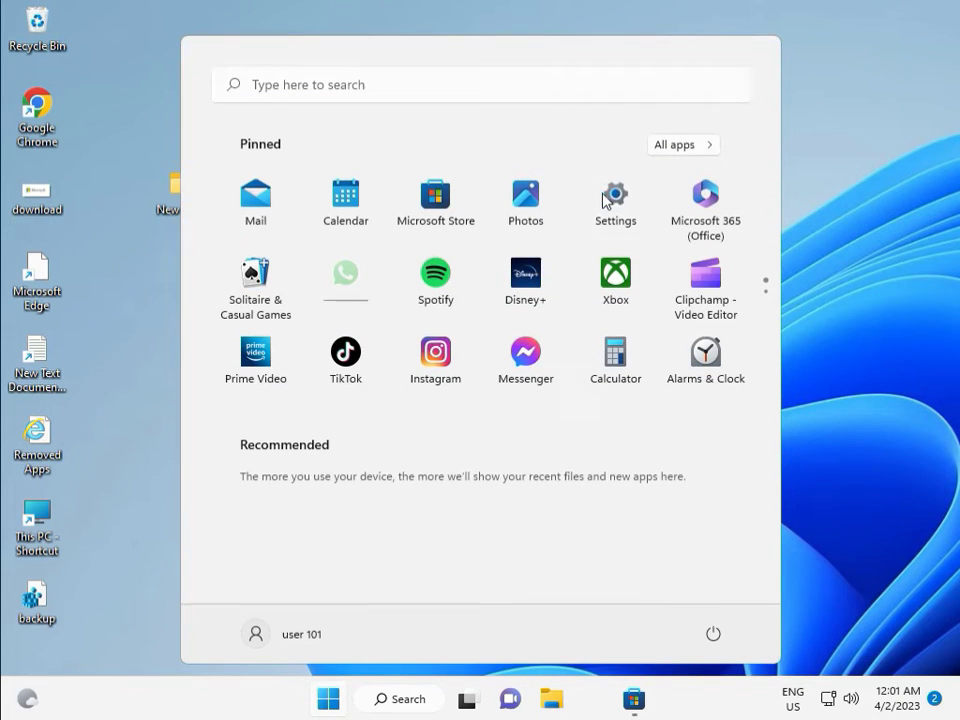
Open Settings' Apps & features and scroll down to WhatsApp
click(615, 197)
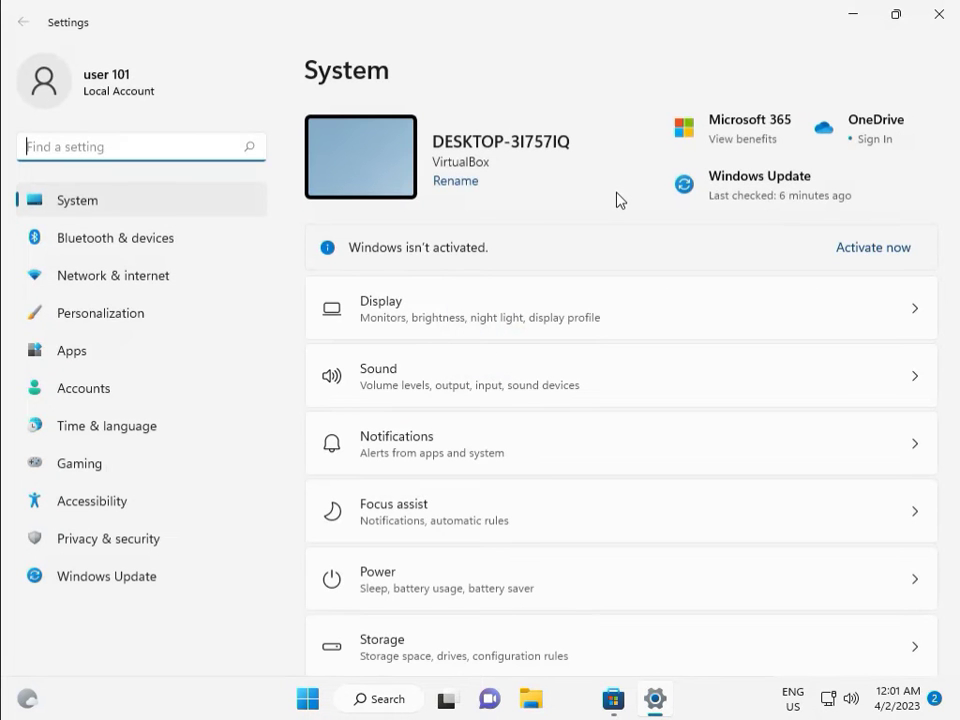
click(71, 351)
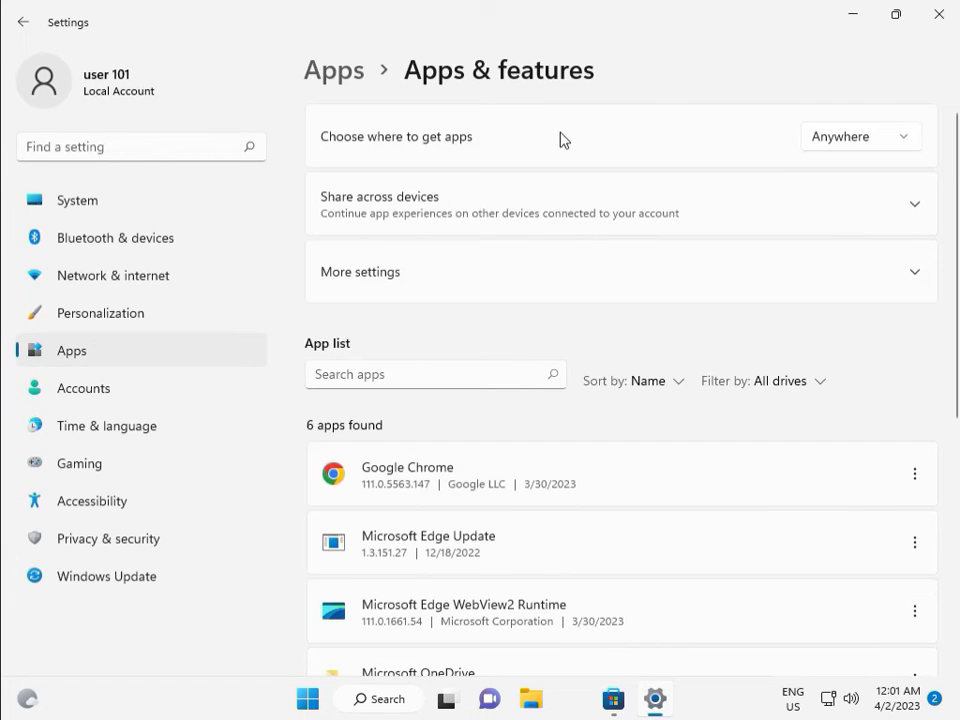
mouse_move(583, 501)
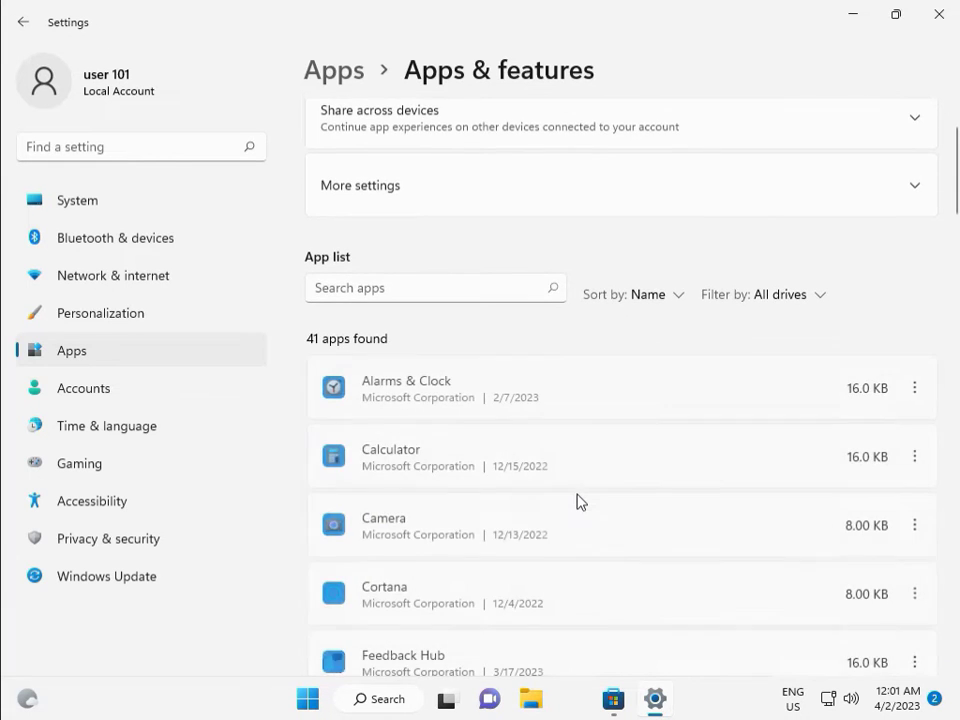
scroll(down, 3)
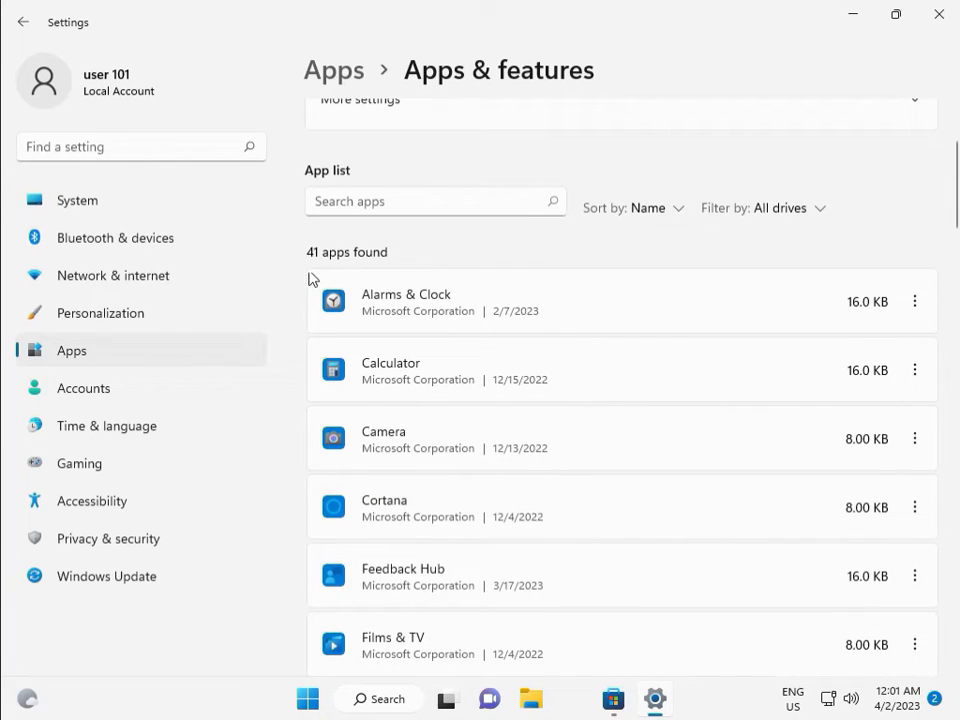
scroll(down, 3)
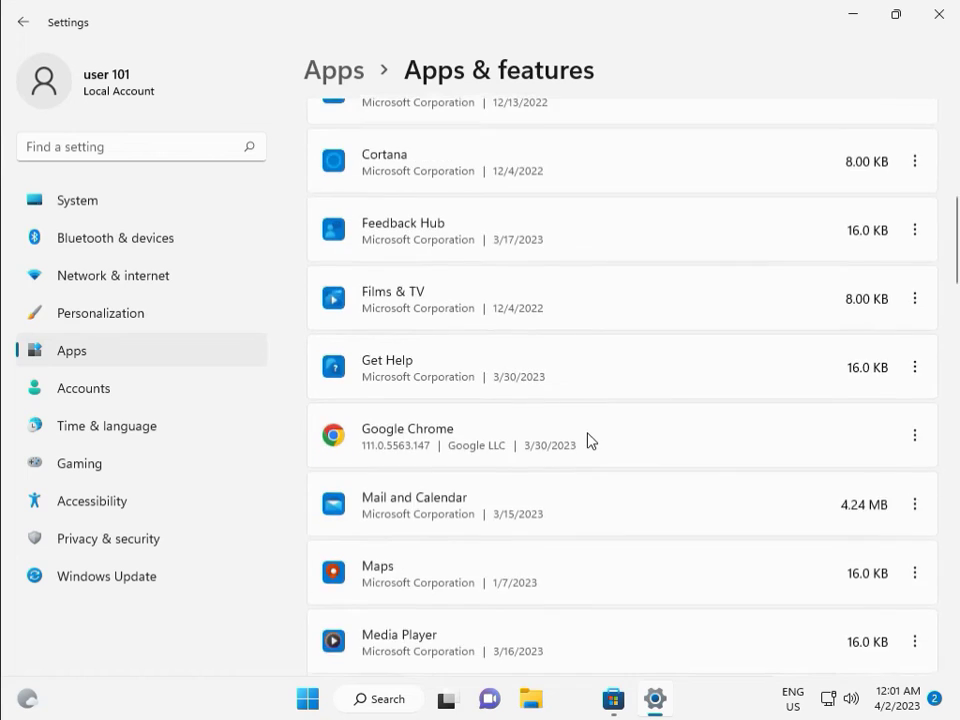
scroll(down, 3)
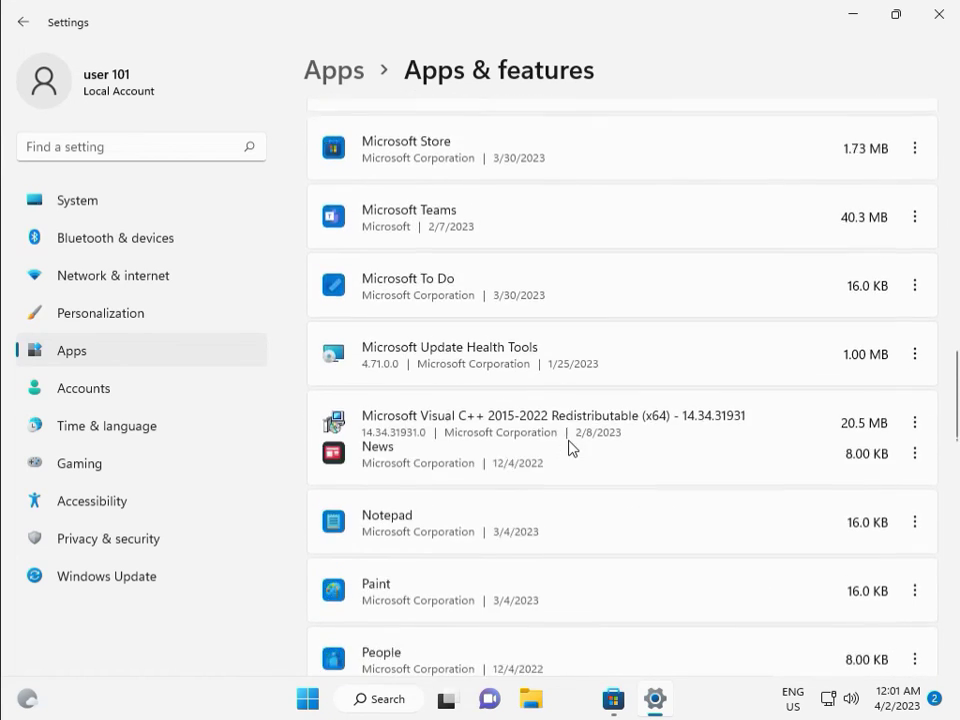
scroll(down, 3)
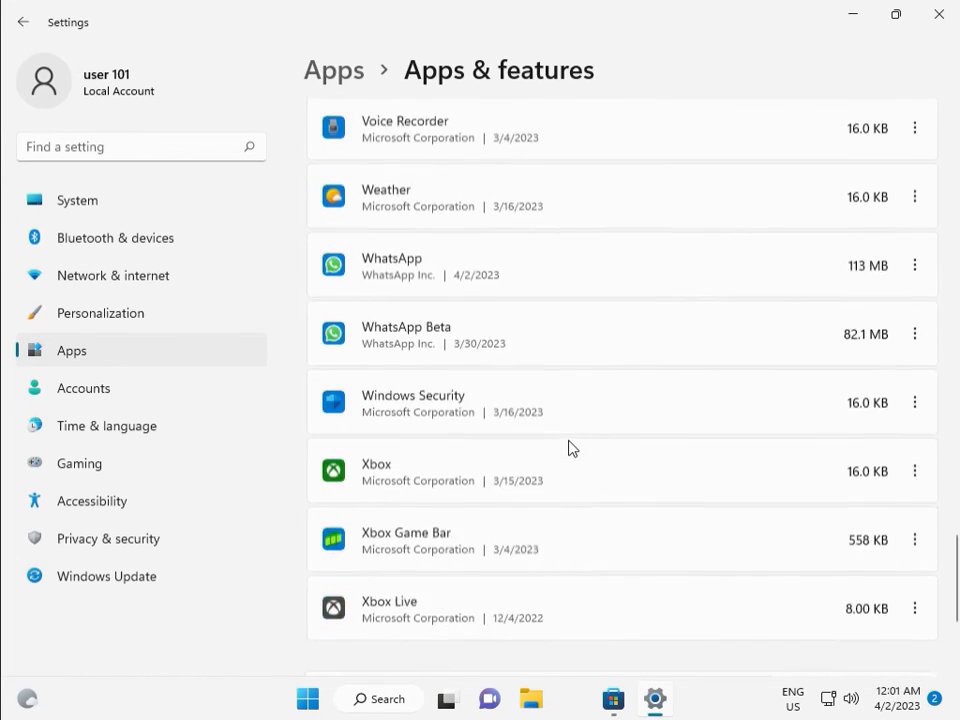
Uninstall WhatsApp, then bring up the uninstall prompt for WhatsApp Beta
click(914, 195)
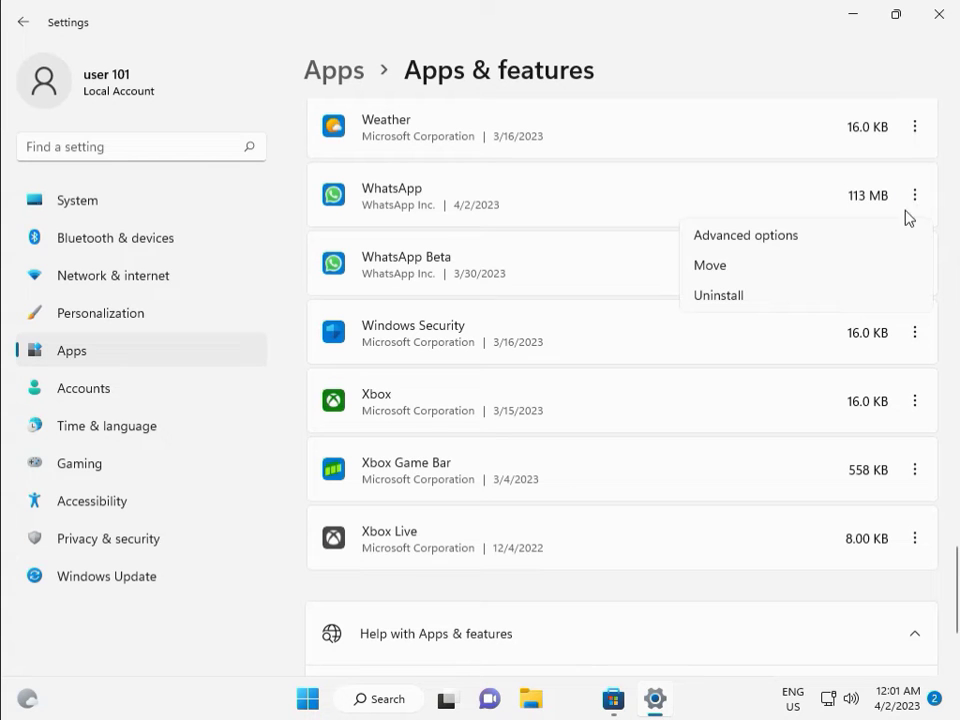
click(717, 295)
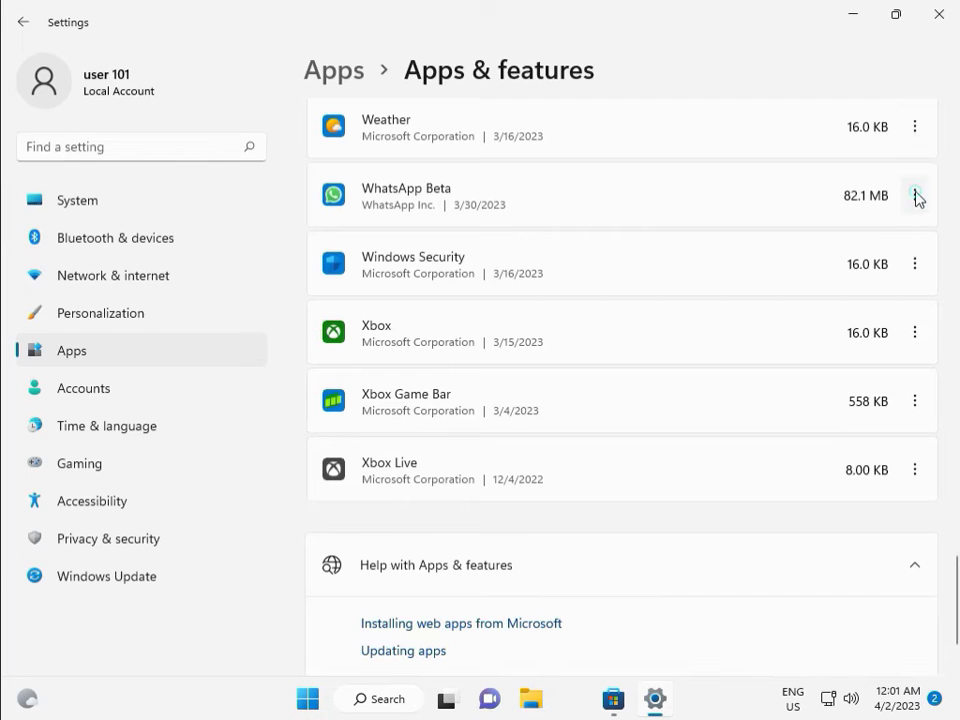
click(914, 195)
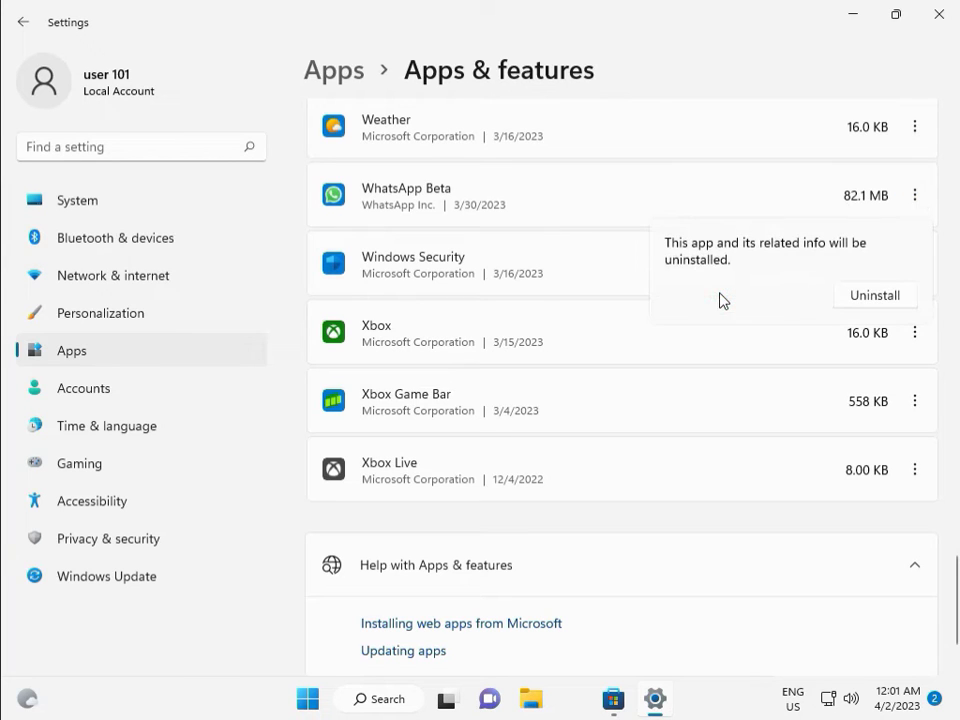
click(874, 295)
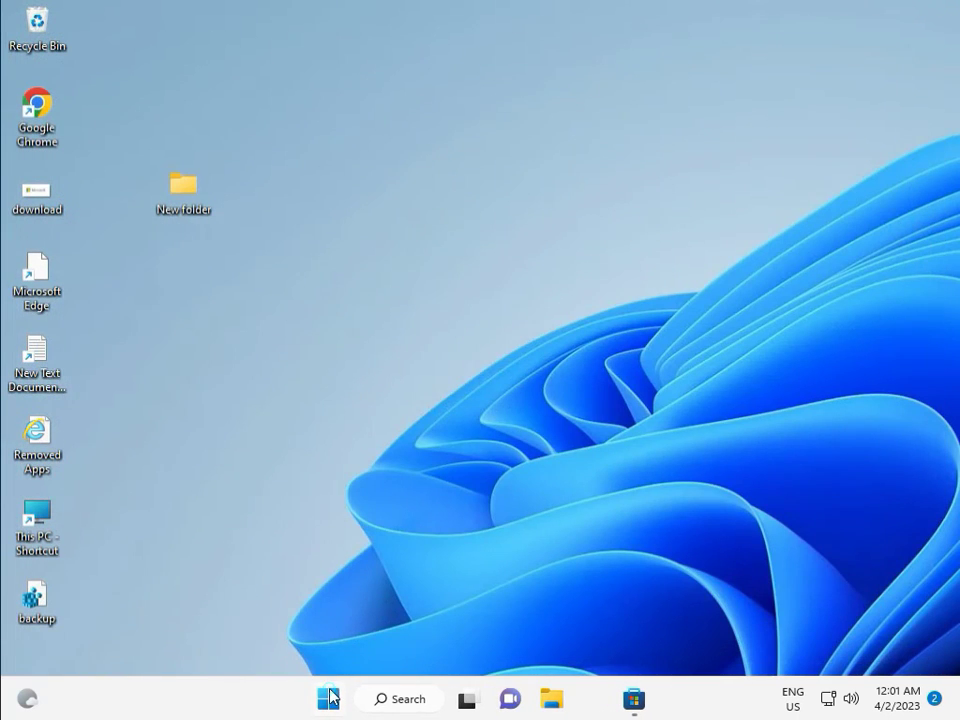
Launch Microsoft Store from Start and rerun the recent 'whatsapp' search
click(328, 698)
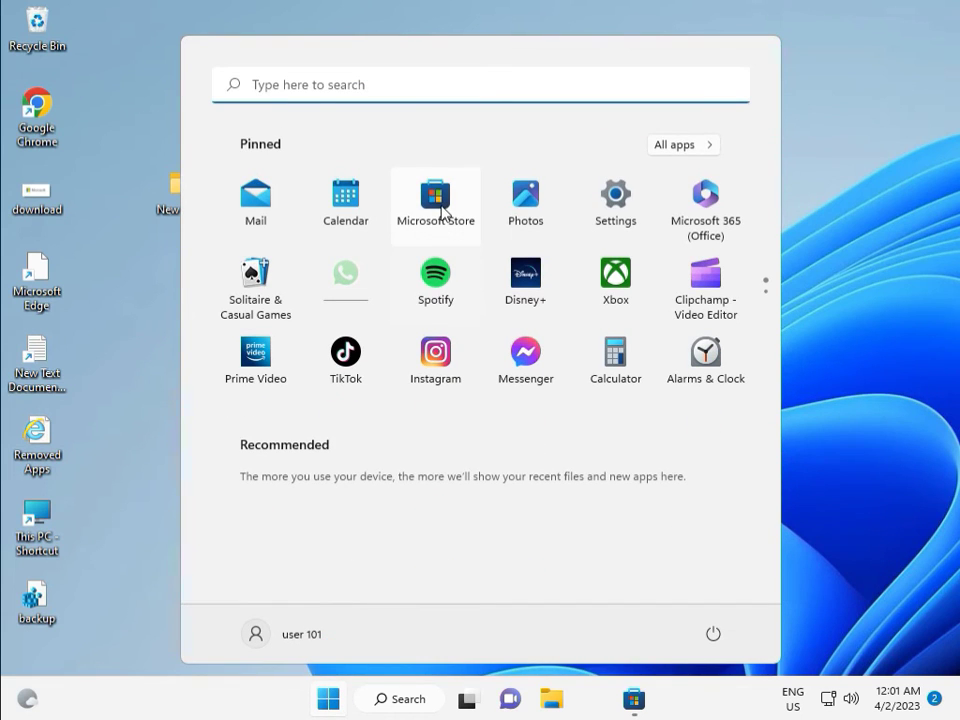
click(435, 199)
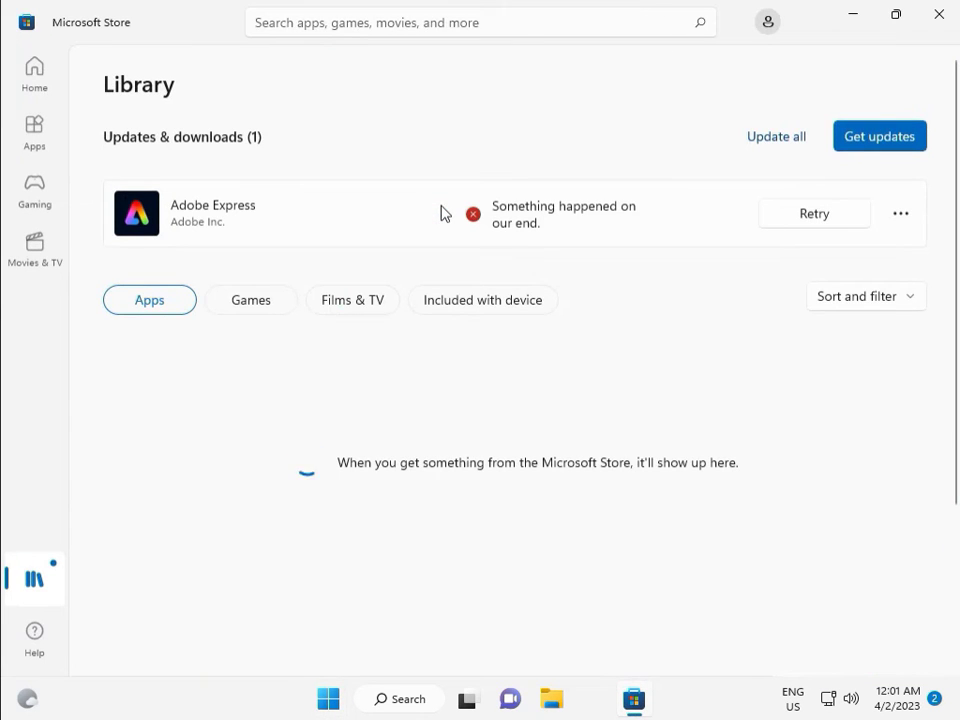
click(480, 22)
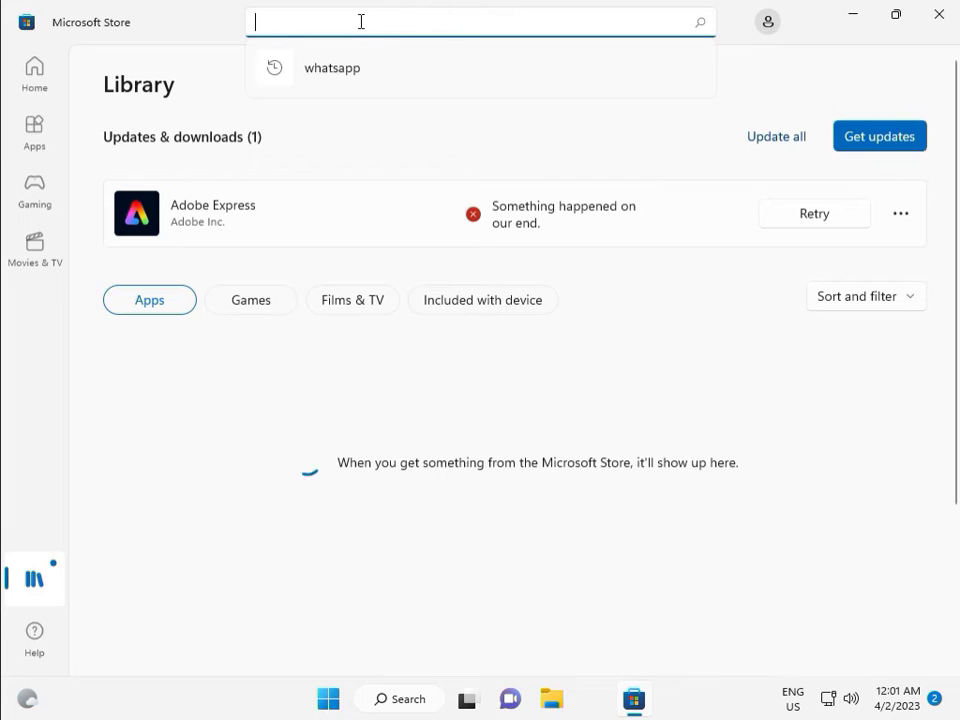
click(331, 67)
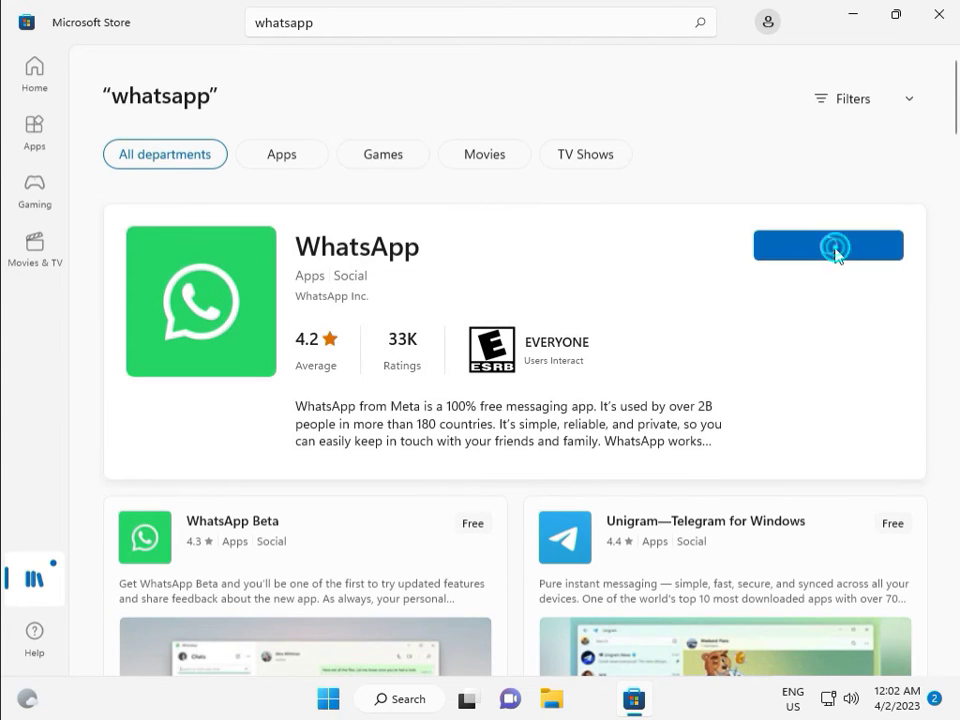
Request the WhatsApp download from its Microsoft Store result
click(828, 245)
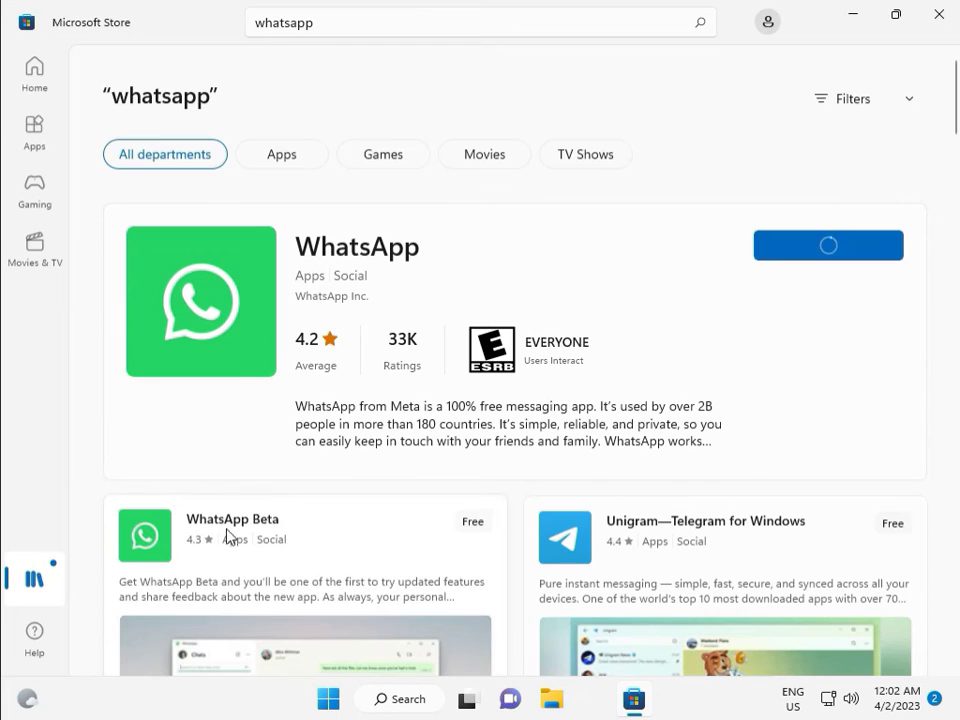
mouse_move(283, 527)
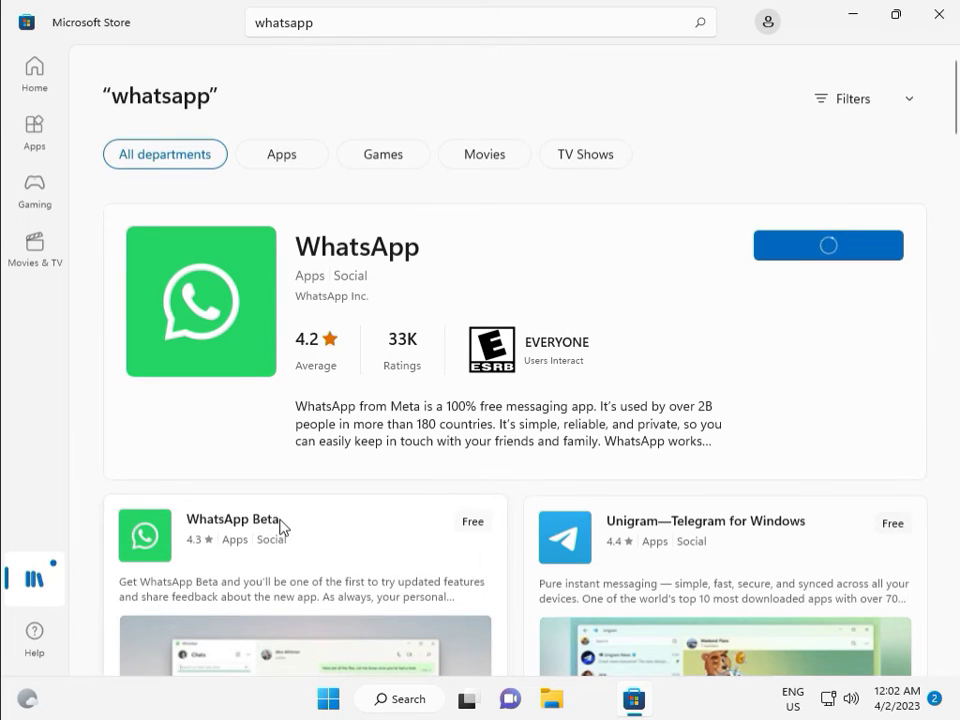
click(827, 245)
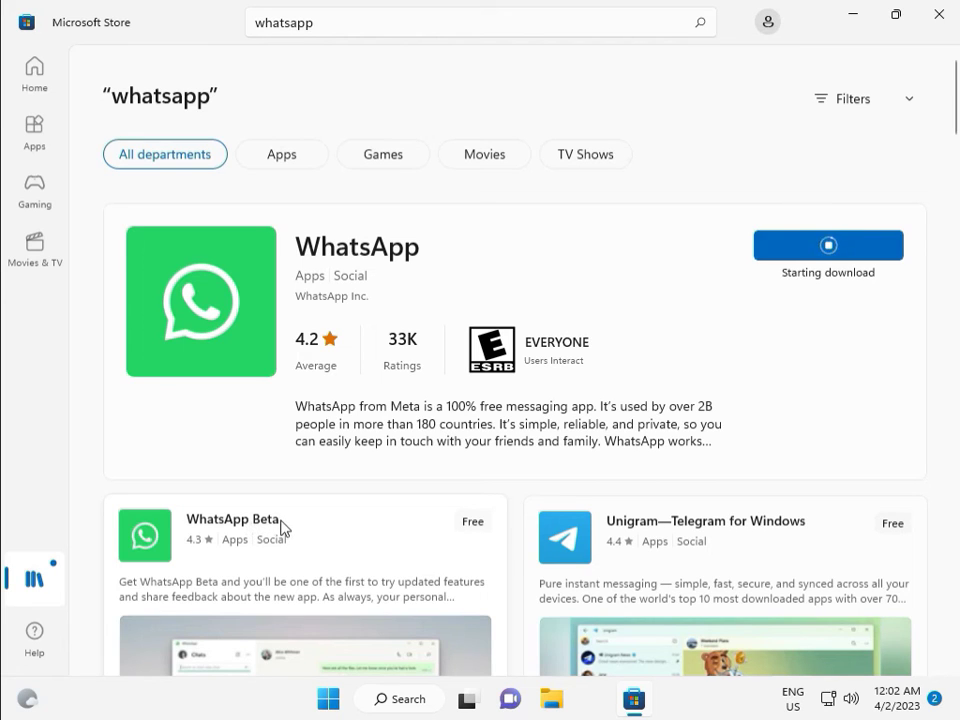
mouse_move(256, 518)
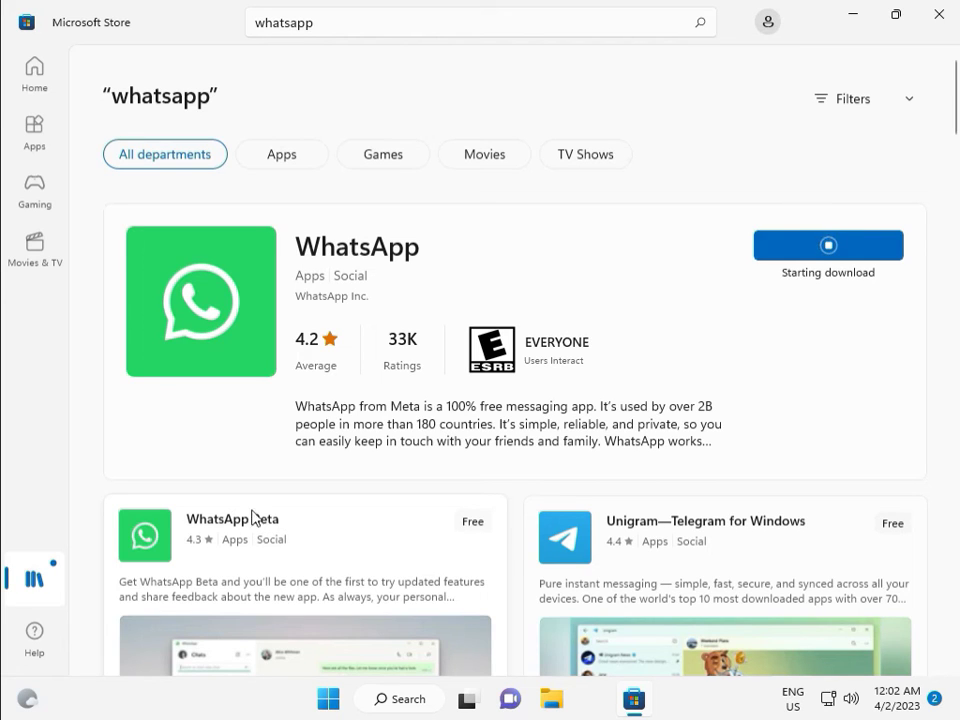
mouse_move(280, 526)
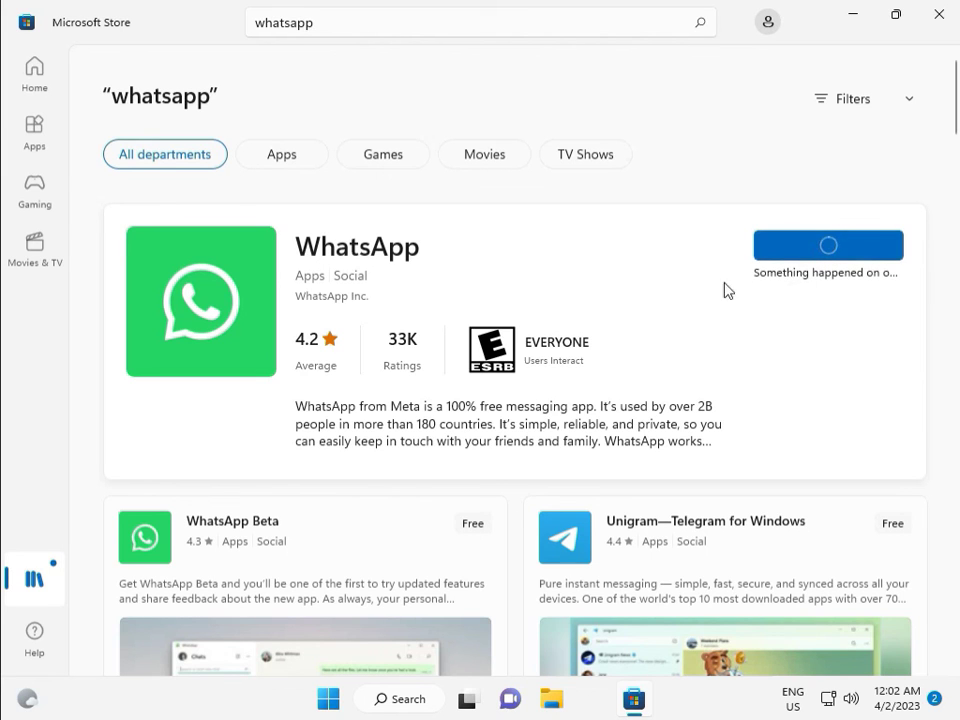
mouse_move(714, 280)
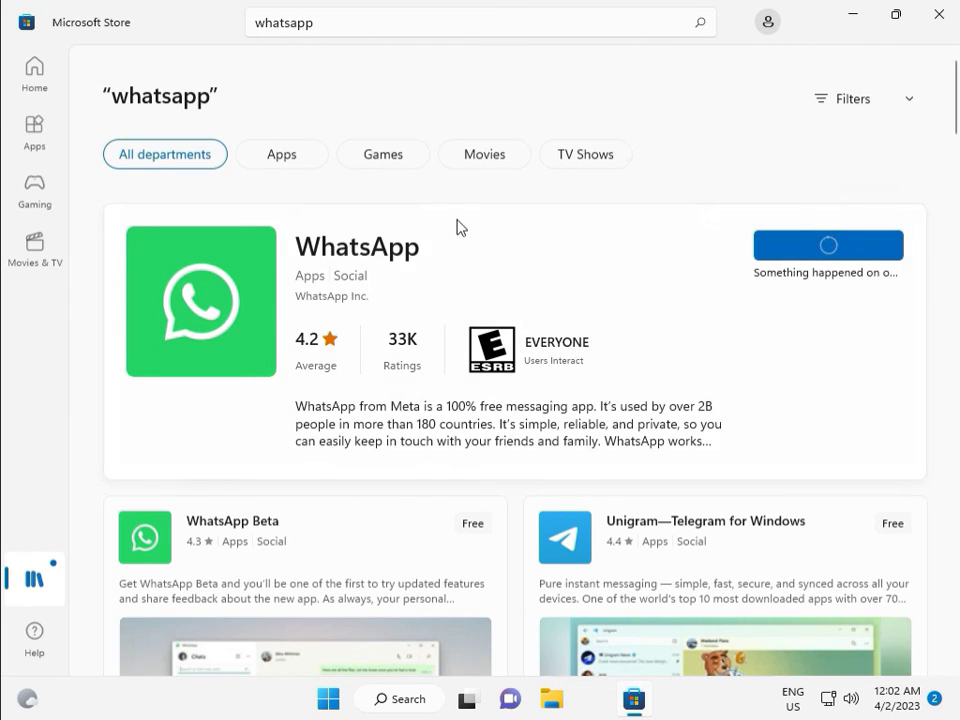
mouse_move(666, 258)
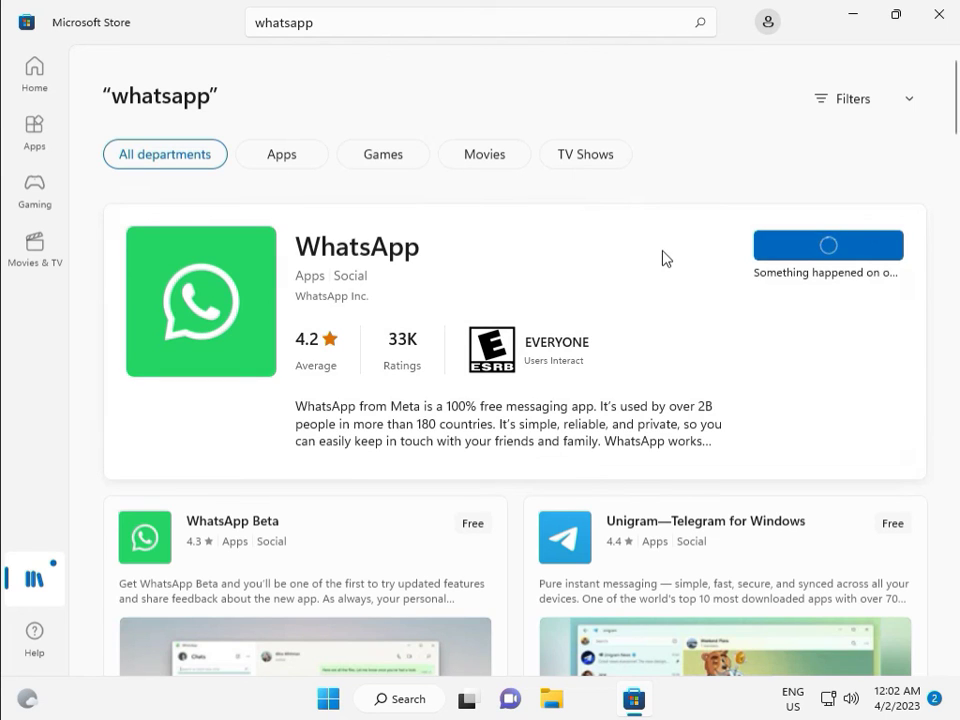